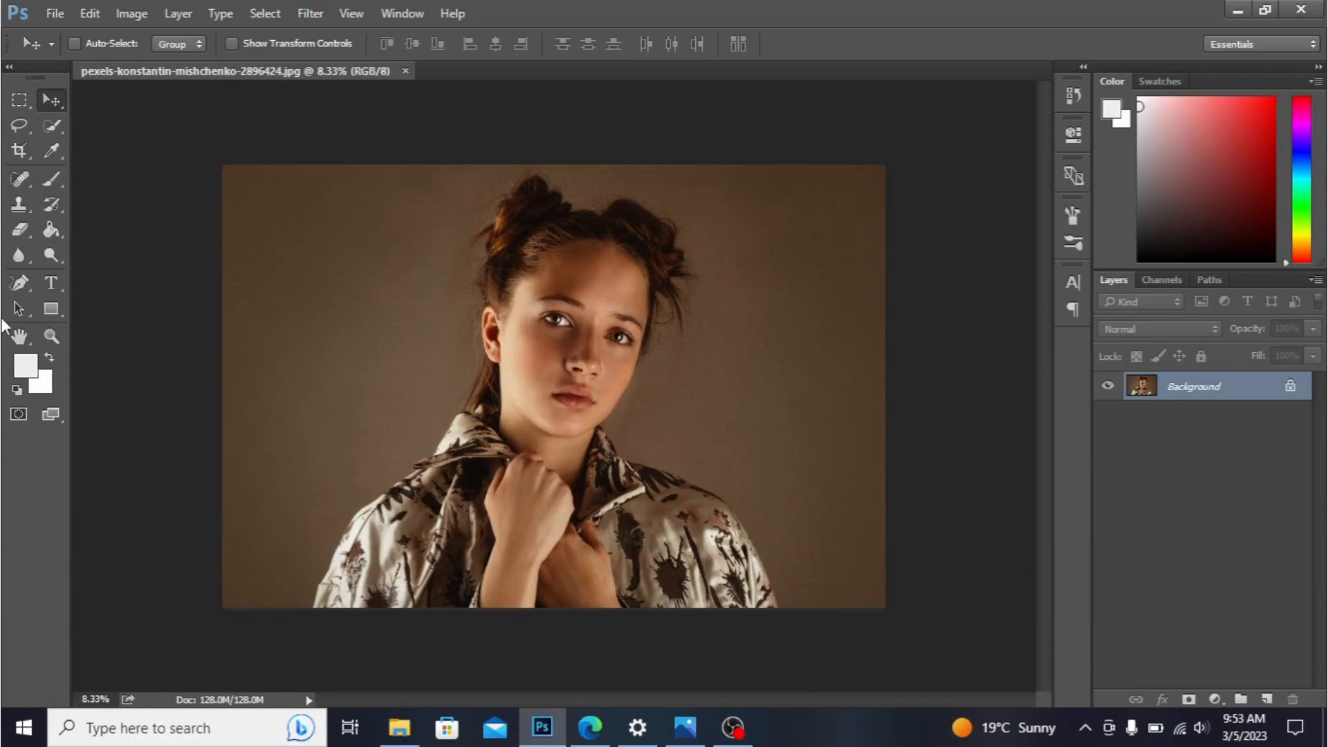
pyautogui.moveTo(52, 282)
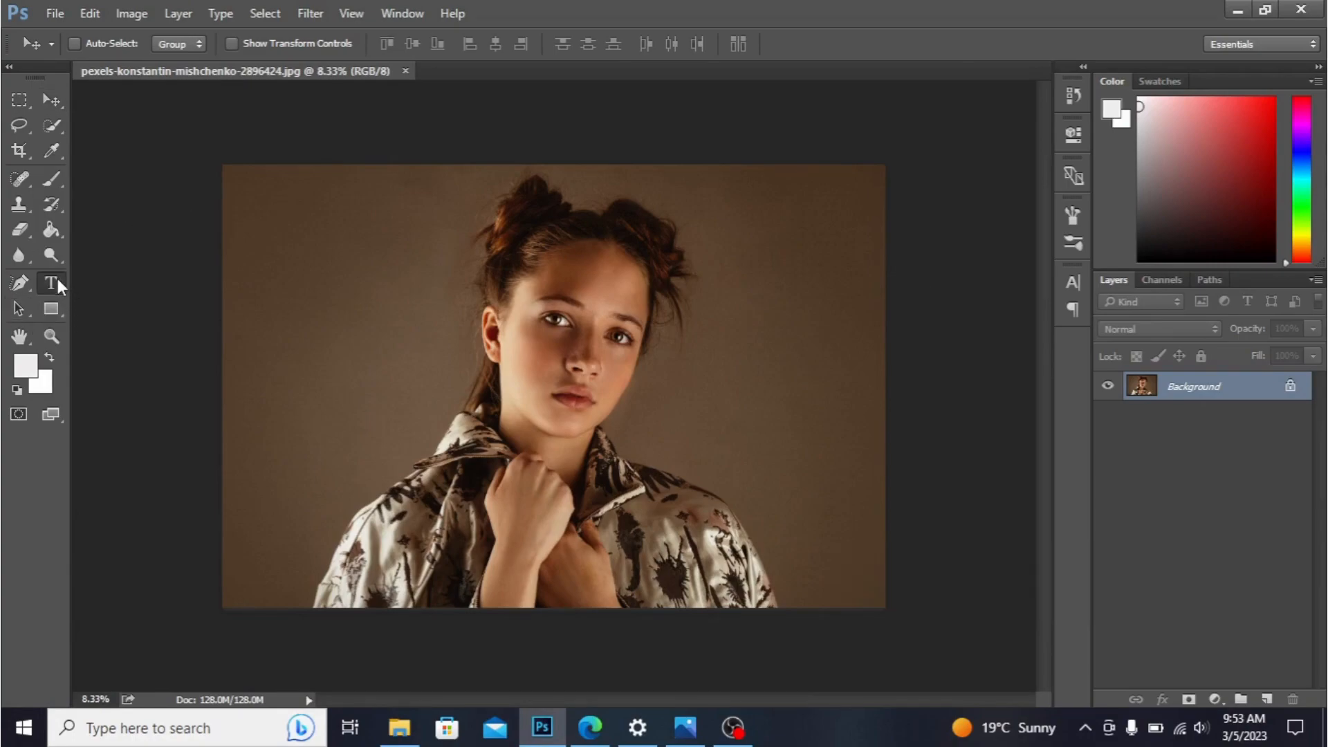
# Add the word BOMMER with the Horizontal Type Tool left of the girl's face.
pyautogui.click(51, 282)
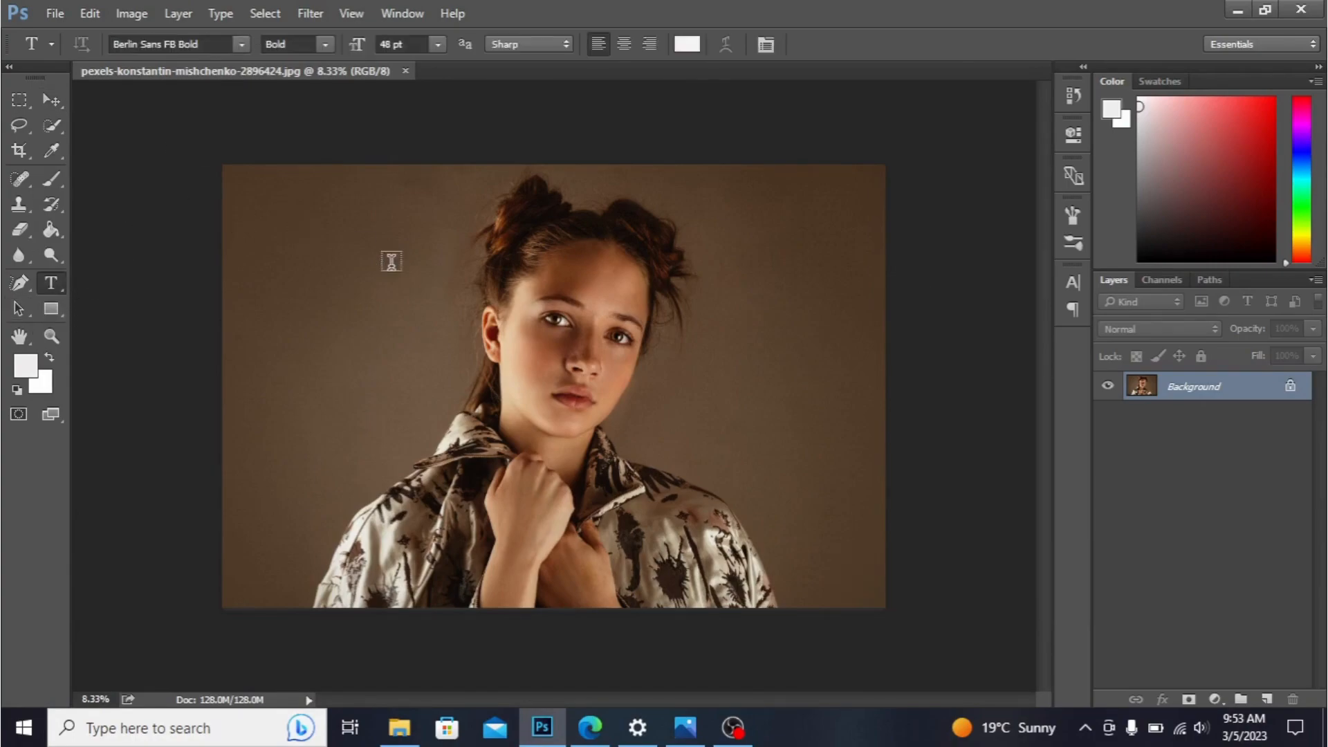
pyautogui.moveTo(241, 81)
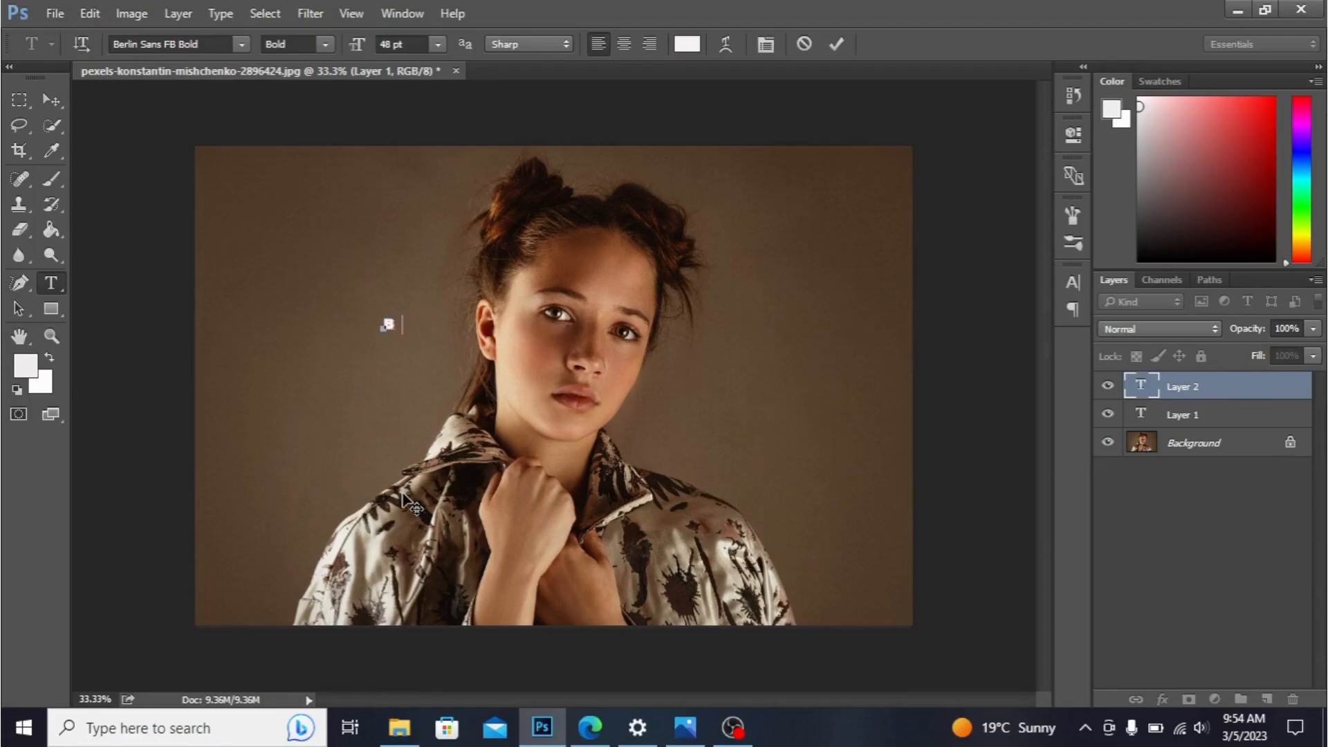
pyautogui.write('Bomme')
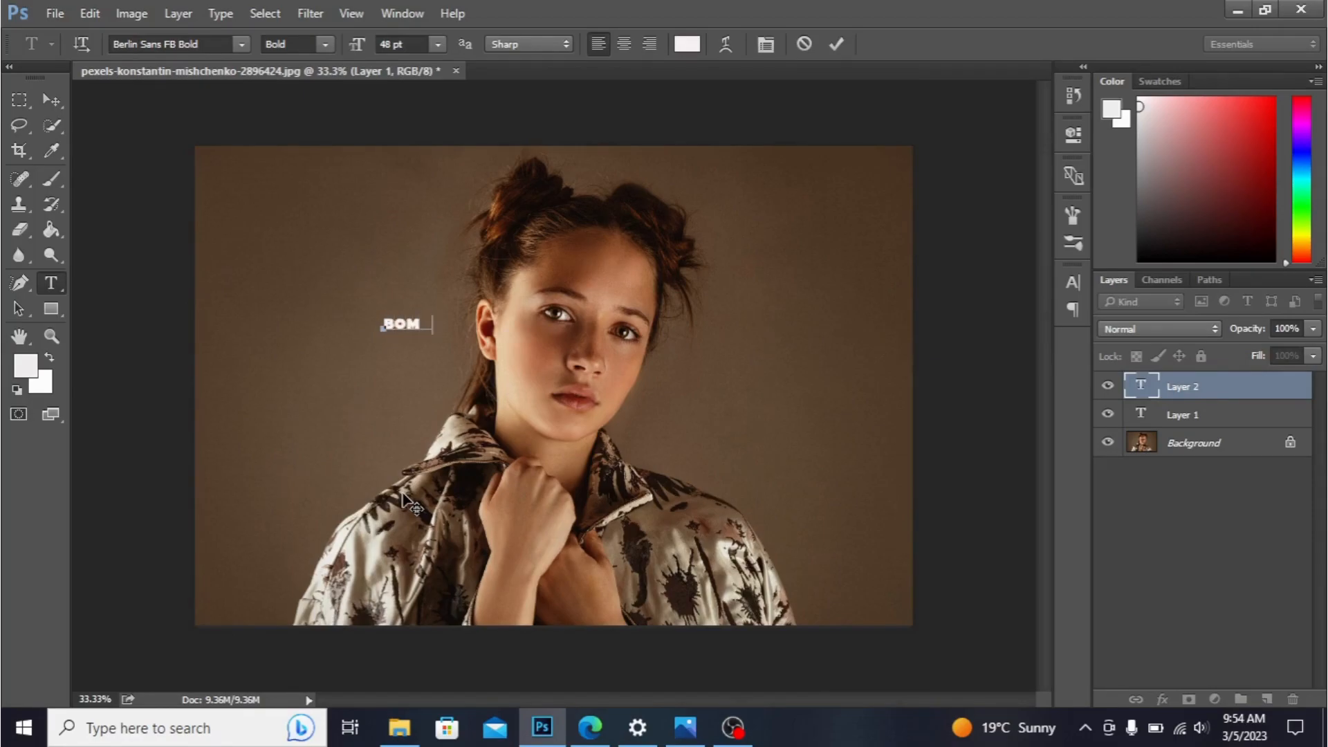
pyautogui.write('MER')
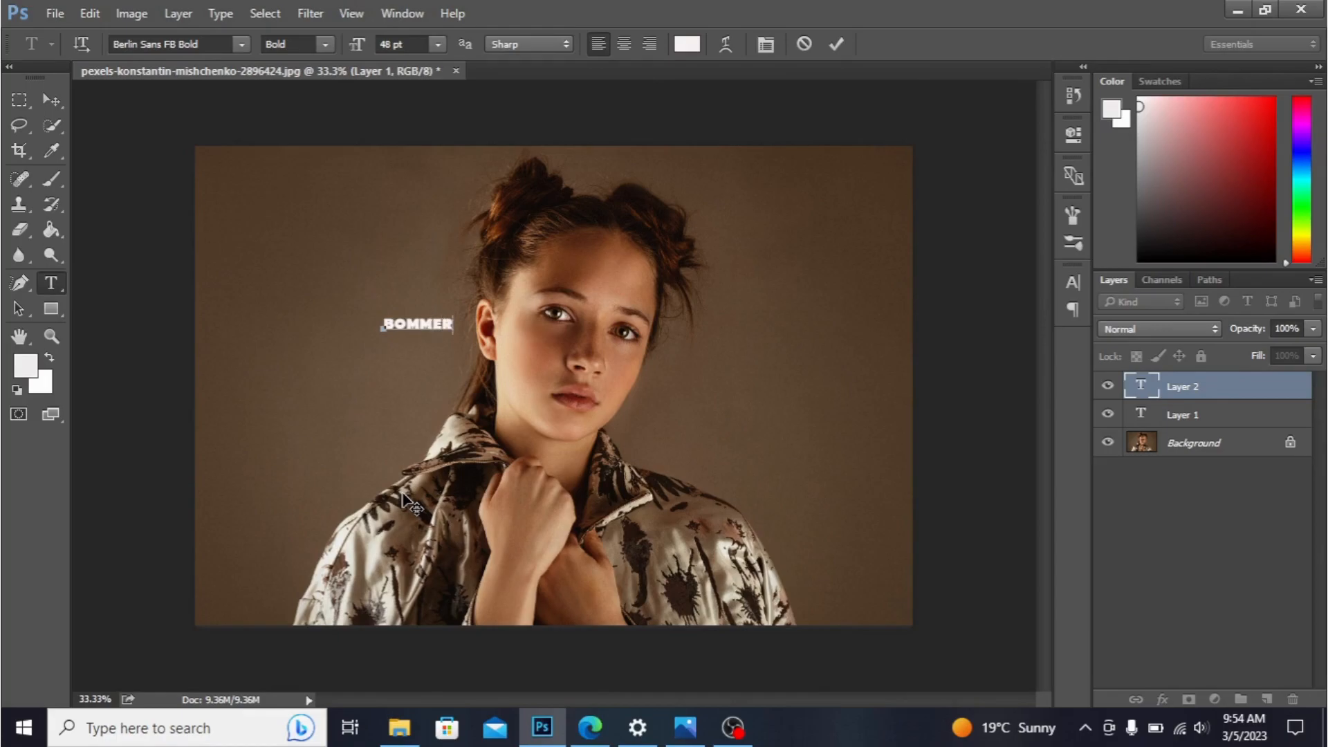
# Commit the BOMMER text and enlarge it to span the full photo width.
pyautogui.click(49, 101)
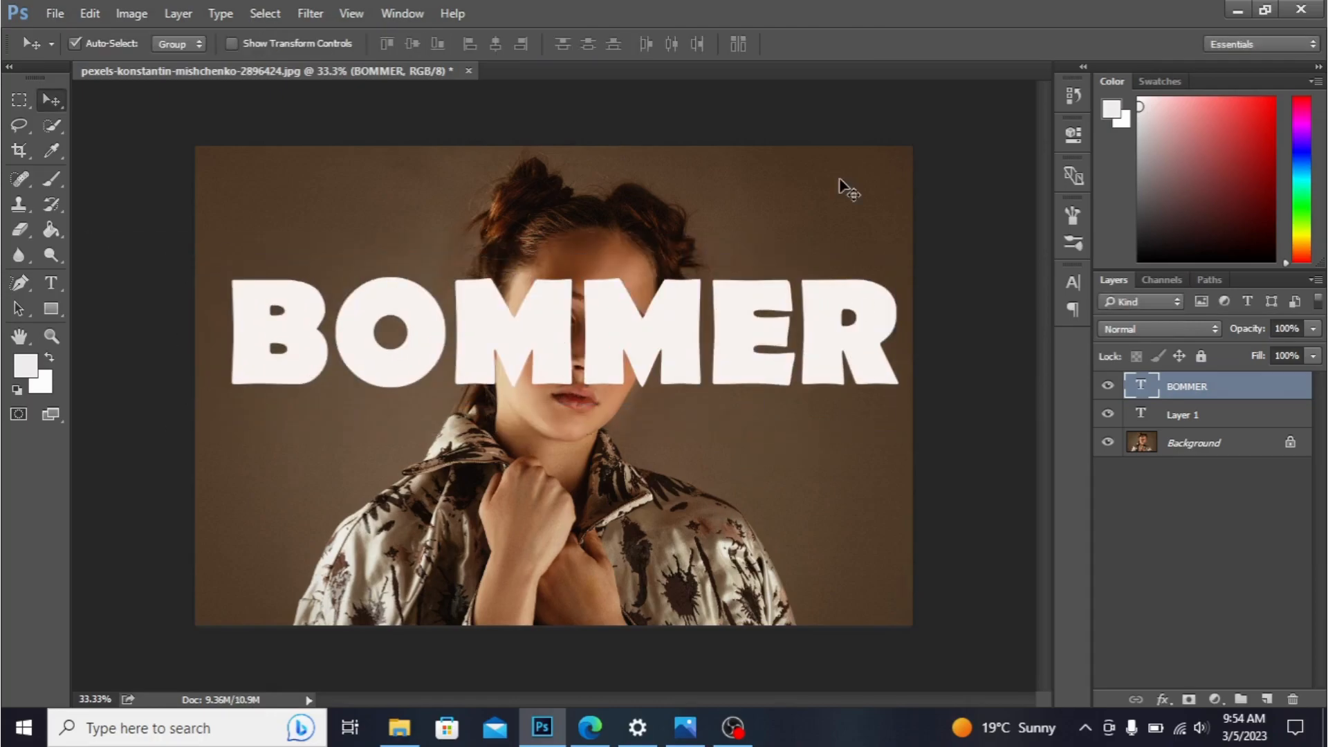
# Hide the BOMMER layer and delete the empty Layer 1, confirming with Yes.
pyautogui.click(1107, 386)
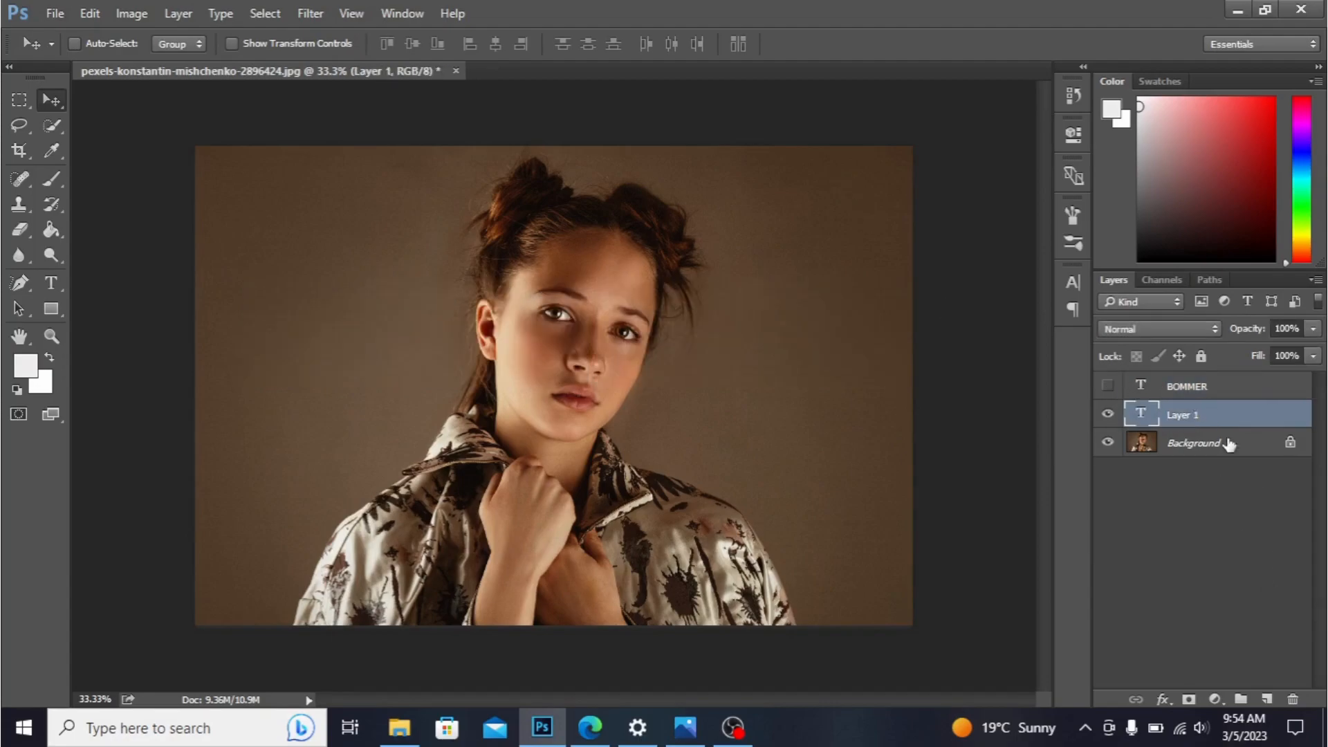
pyautogui.click(1293, 699)
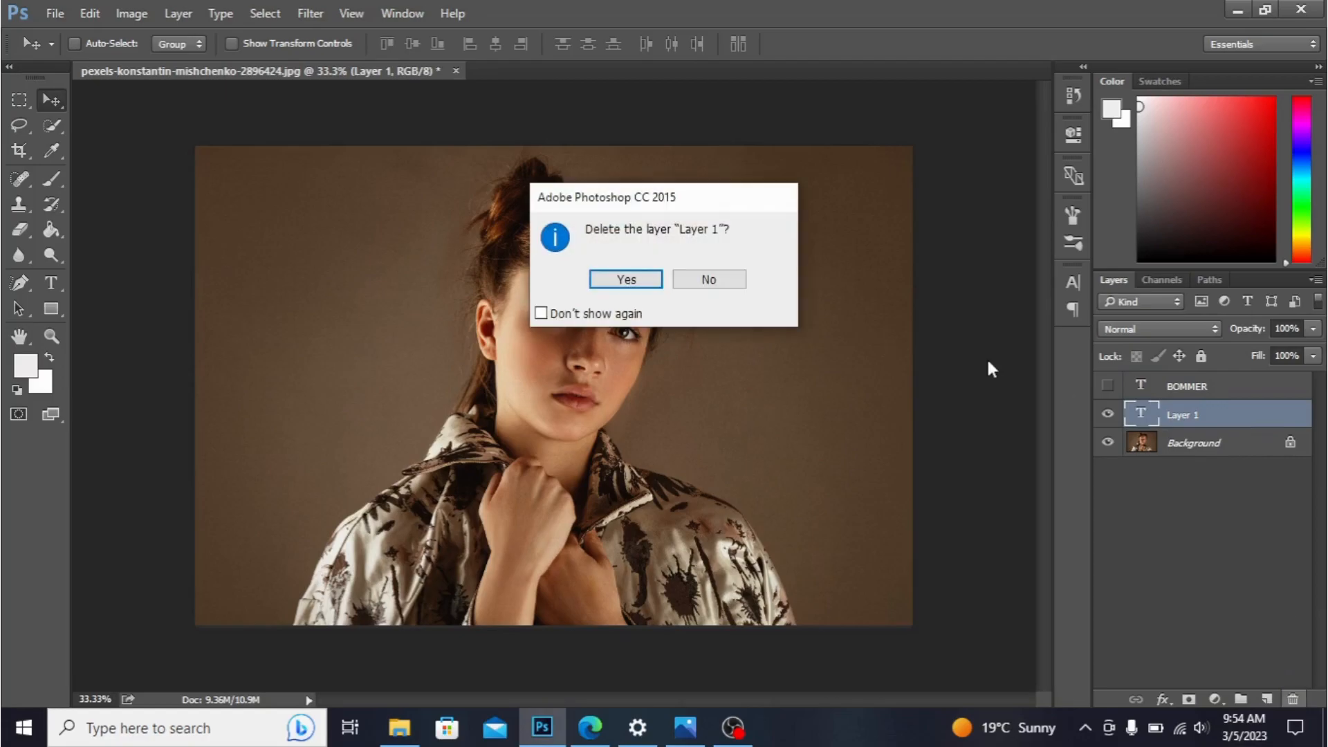
pyautogui.click(625, 278)
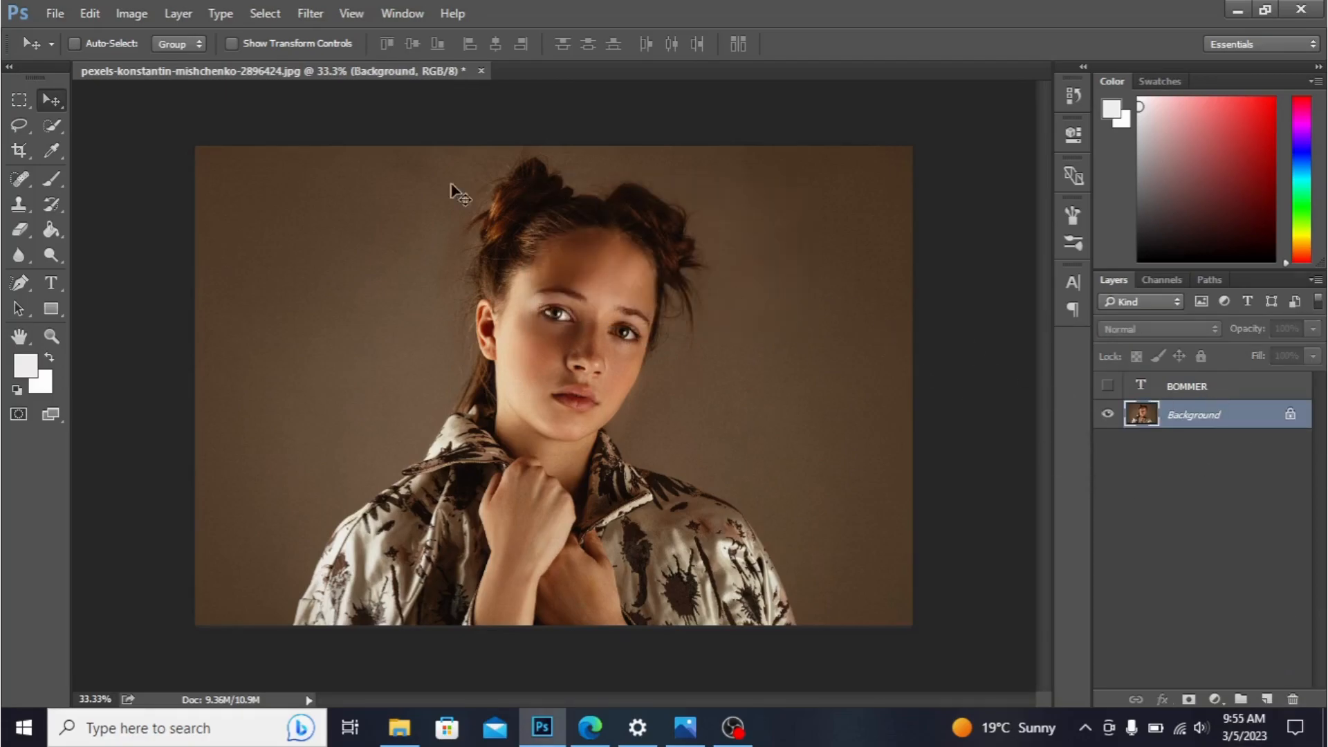
# Paint a Quick Selection over the girl's head, hair and jacket with an adjusted brush size.
pyautogui.click(51, 126)
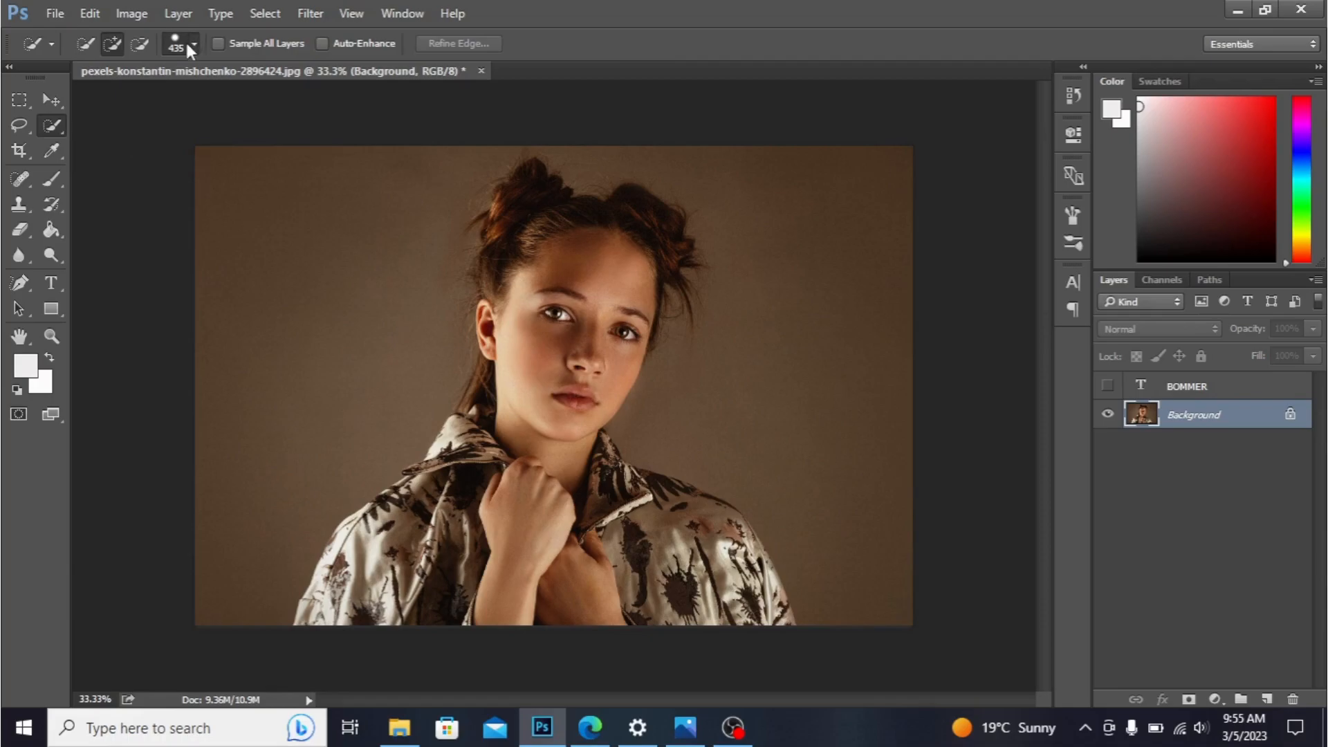
pyautogui.click(197, 42)
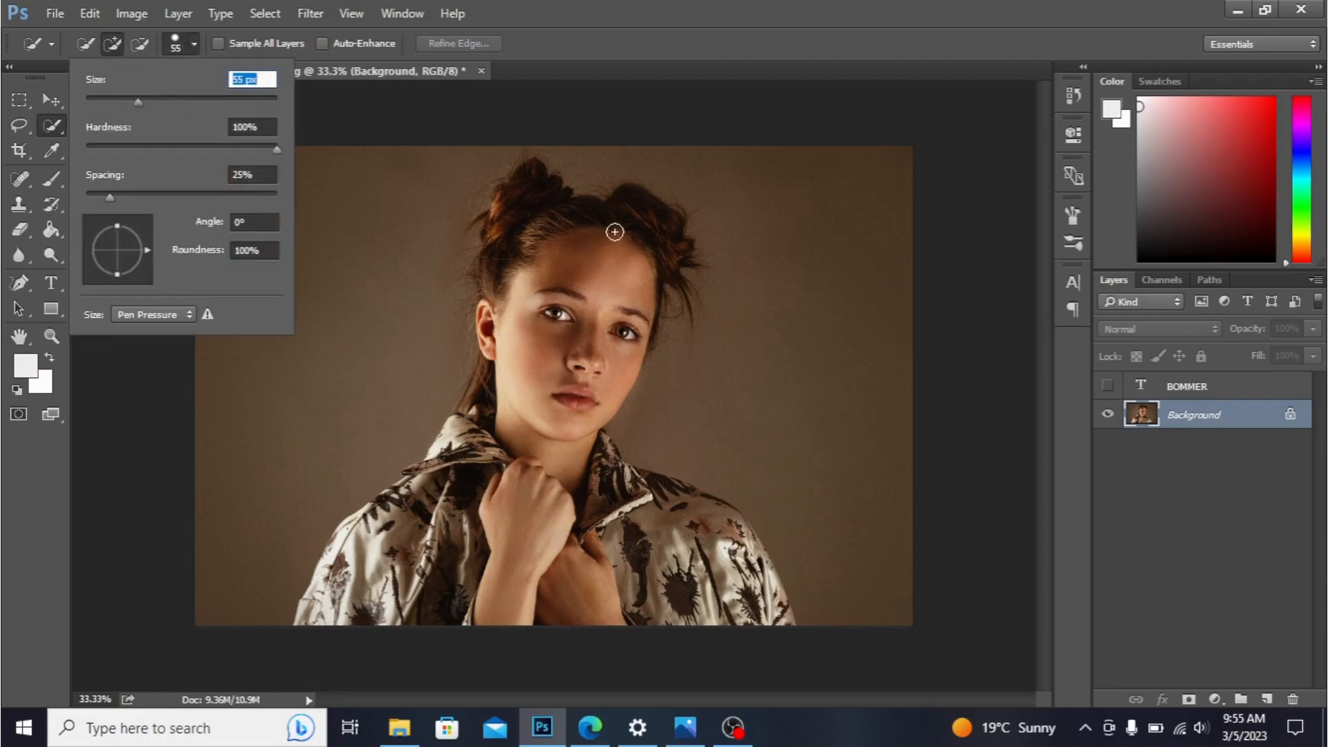
pyautogui.moveTo(138, 101); pyautogui.dragTo(152, 101)
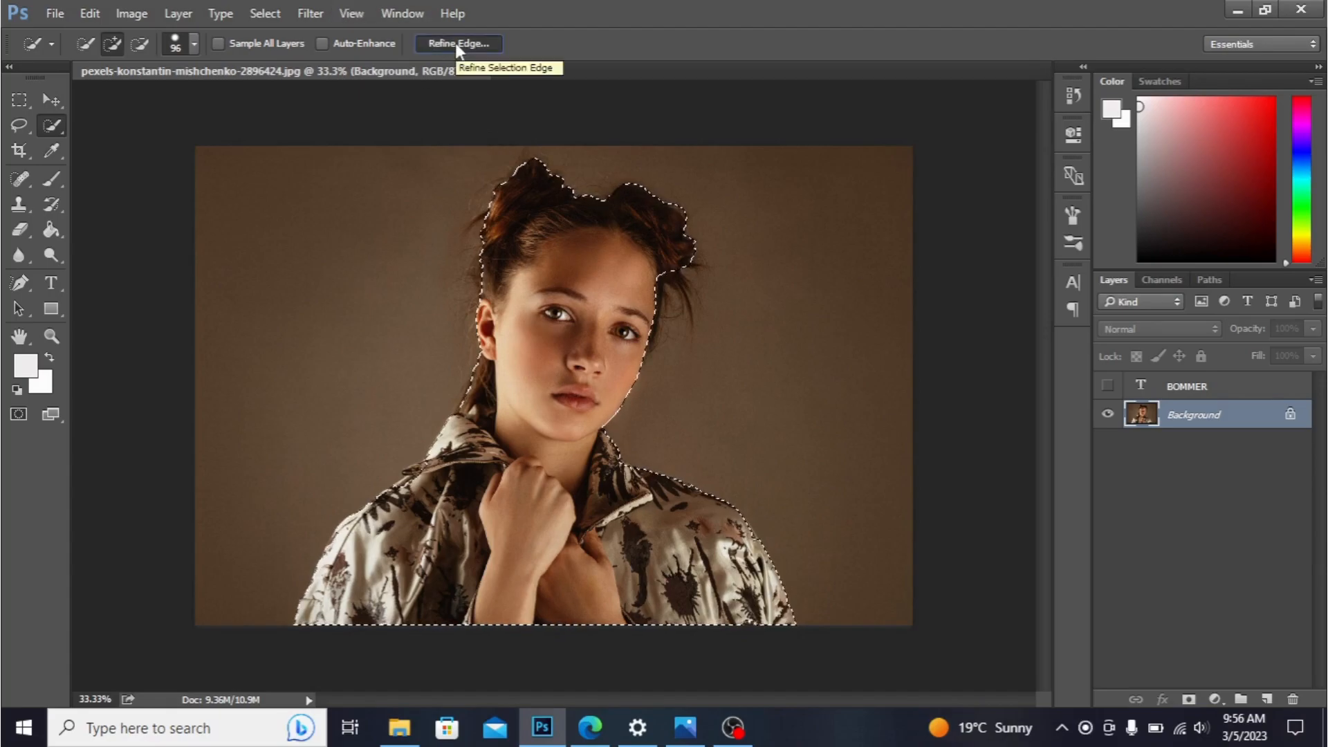
# Refine the selection edge with a 1.0 px radius around the hair and confirm it.
pyautogui.click(458, 42)
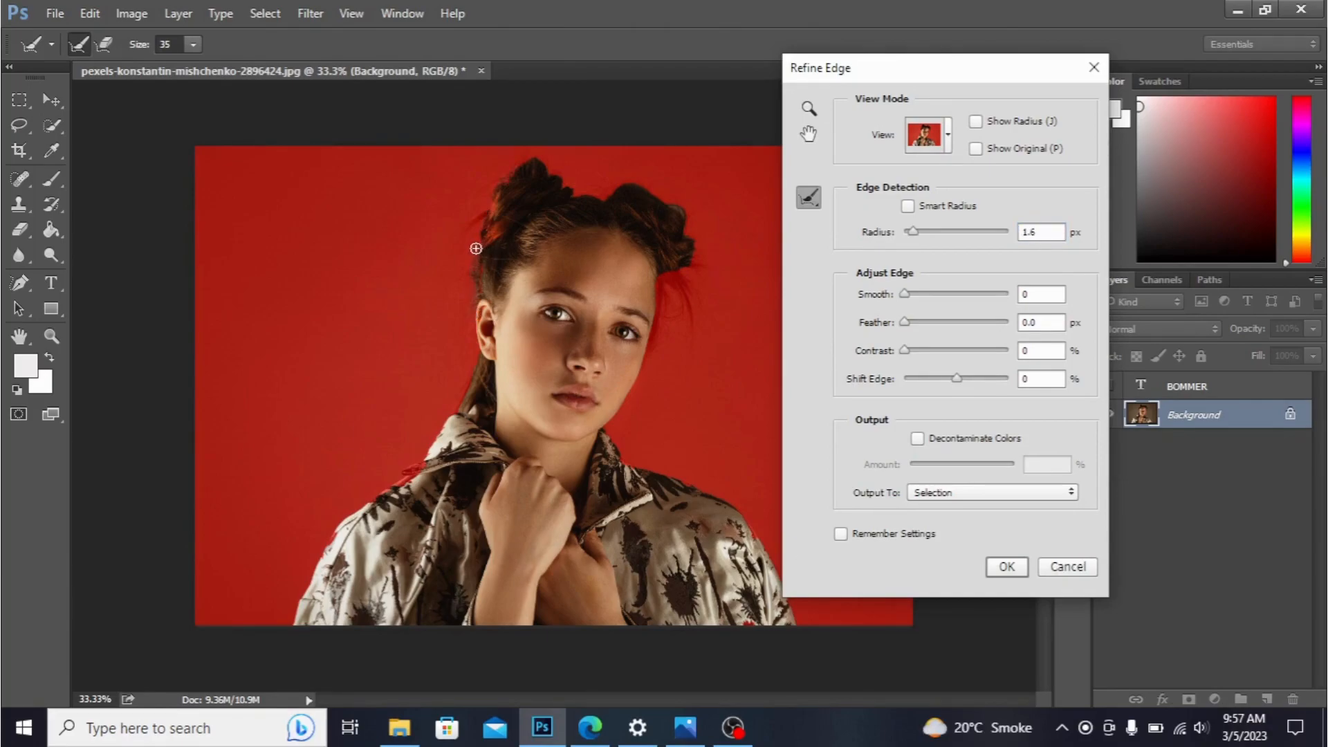
pyautogui.moveTo(561, 161)
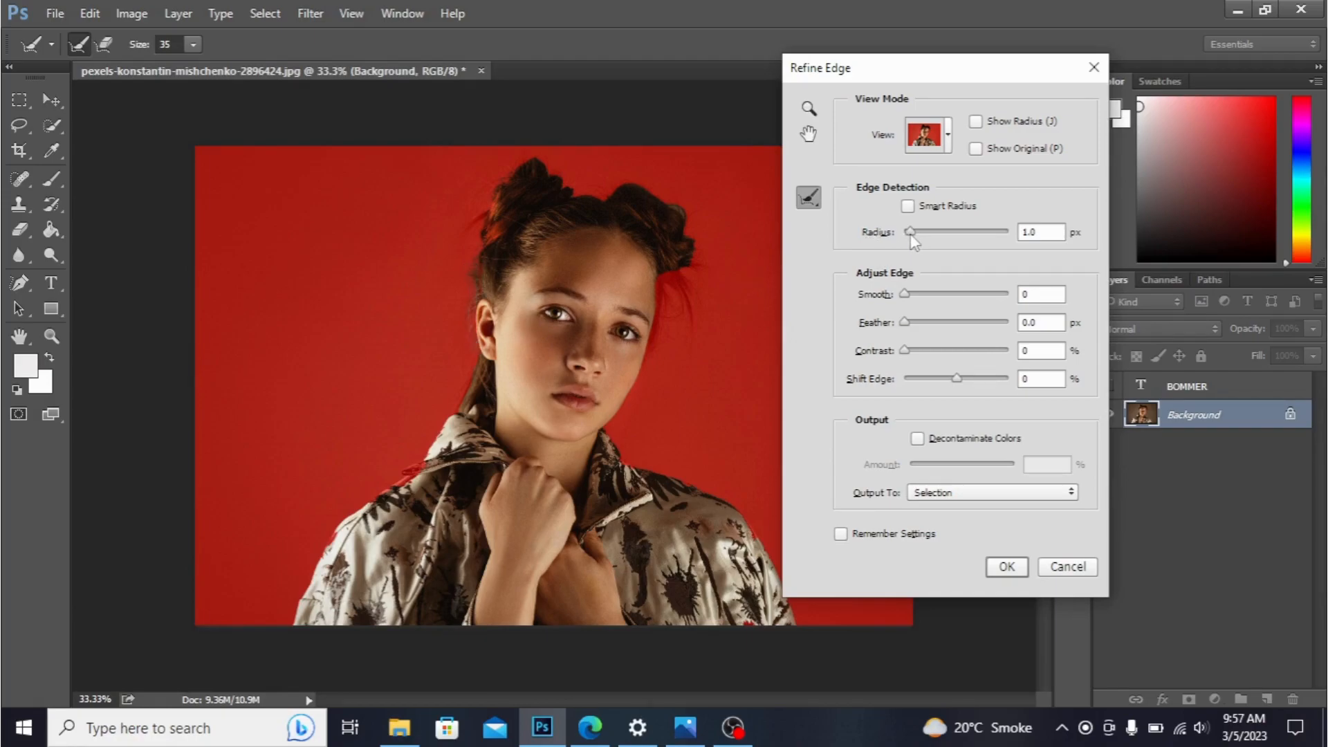
pyautogui.tripleClick(1040, 231)
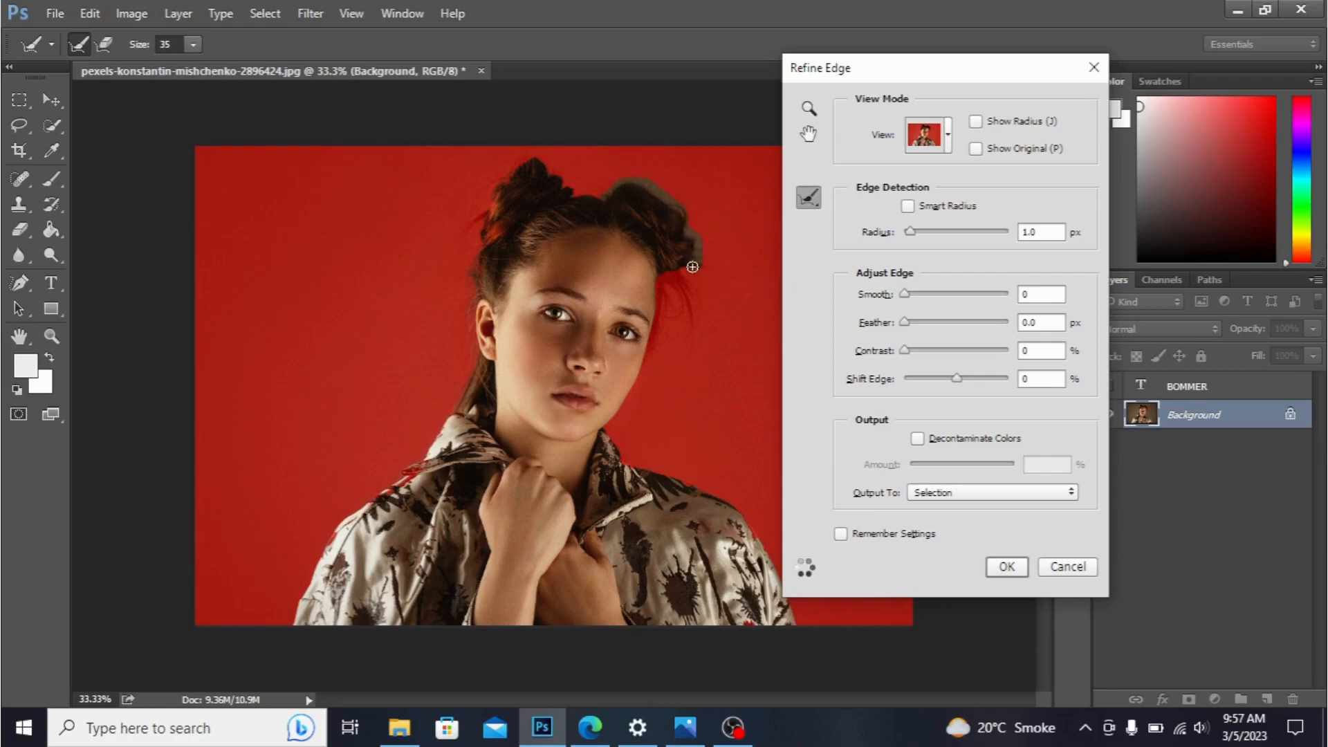
pyautogui.moveTo(631, 391)
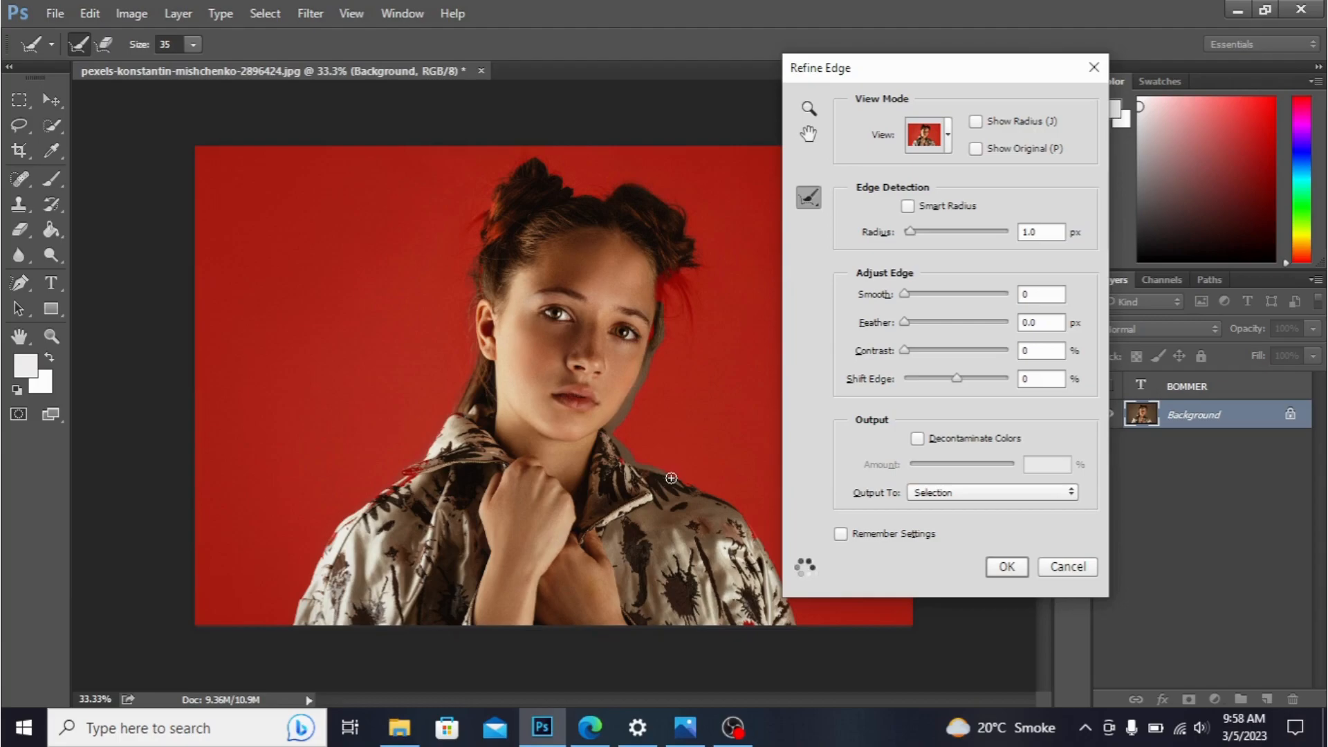
pyautogui.moveTo(739, 511)
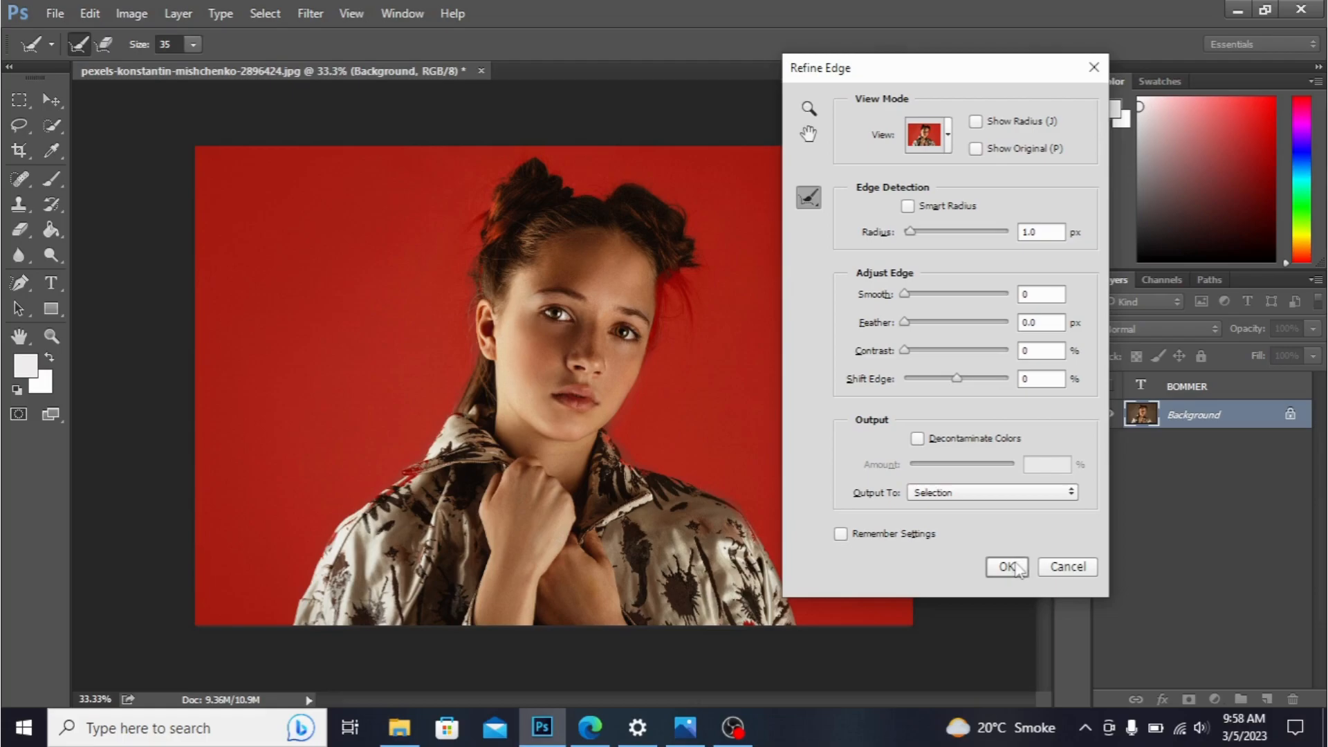
pyautogui.click(1003, 568)
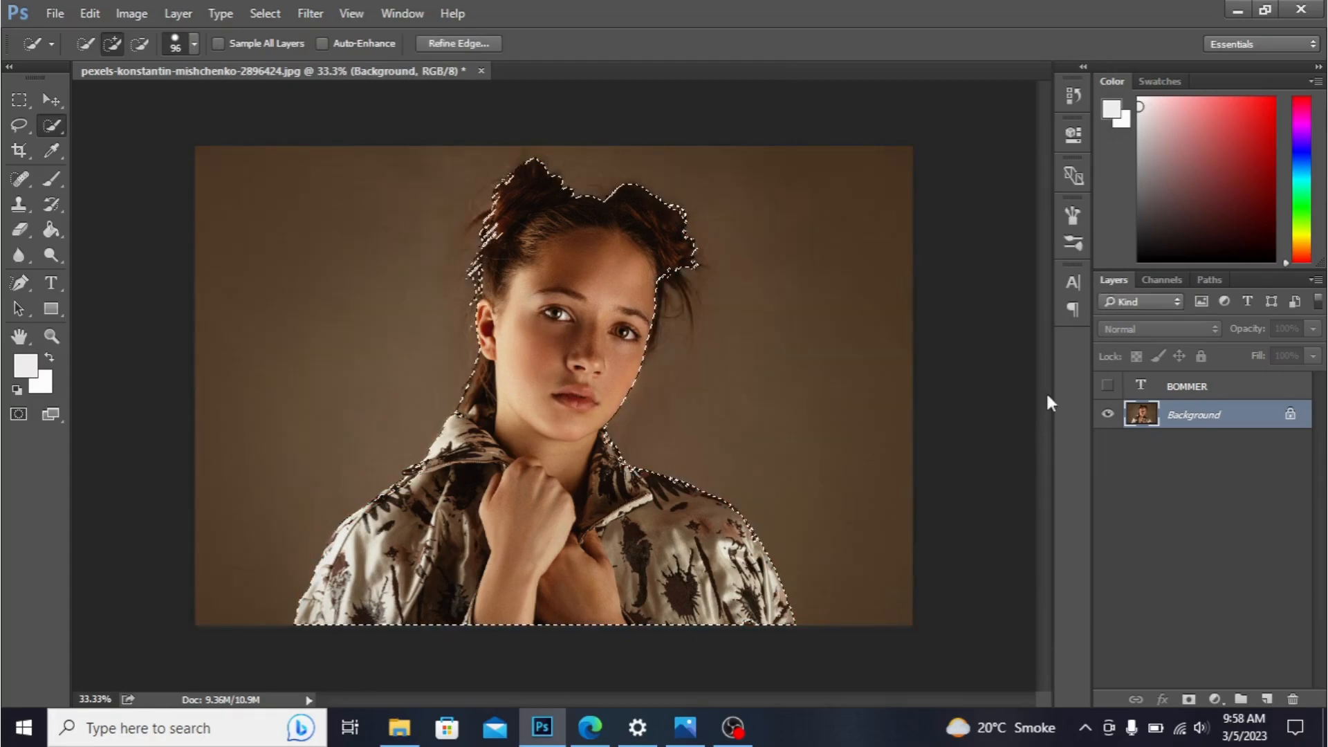
# Show the BOMMER layer and add a layer mask from the girl selection, then target the text thumbnail.
pyautogui.click(1187, 386)
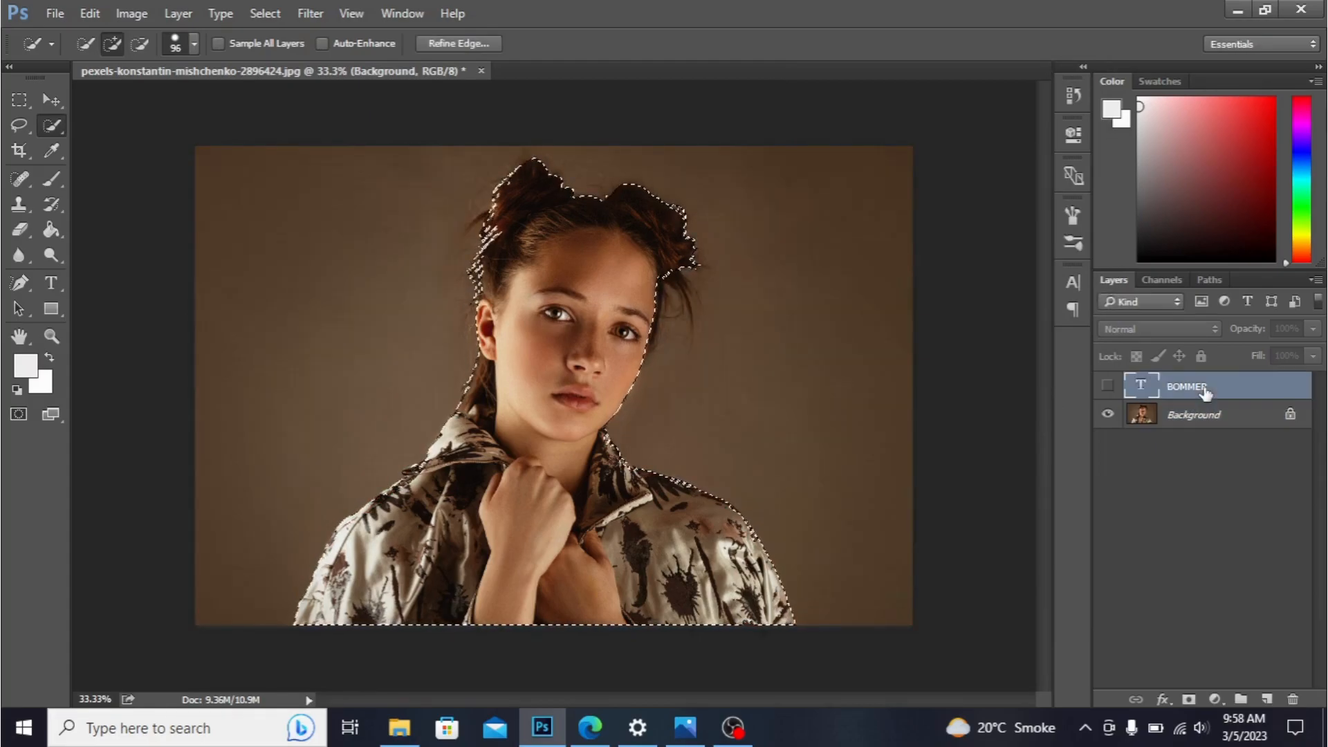
pyautogui.click(1107, 386)
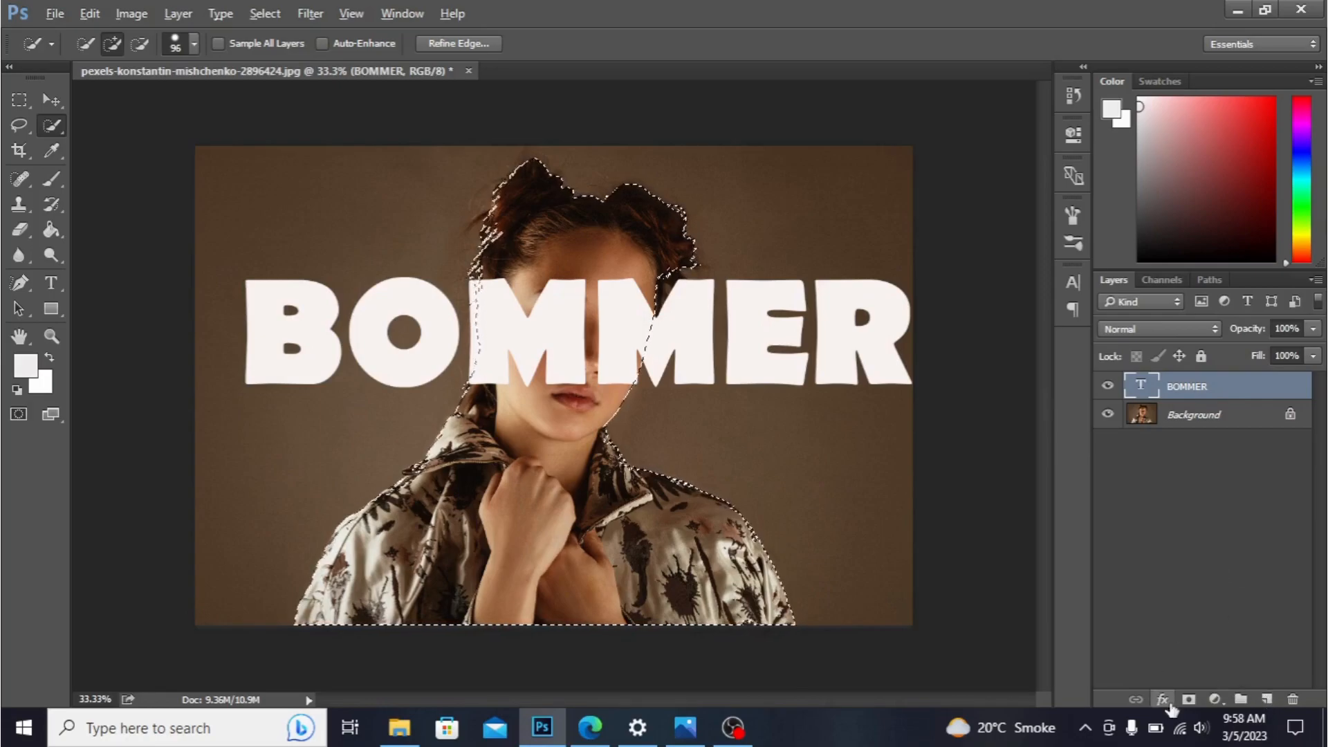
pyautogui.click(1188, 699)
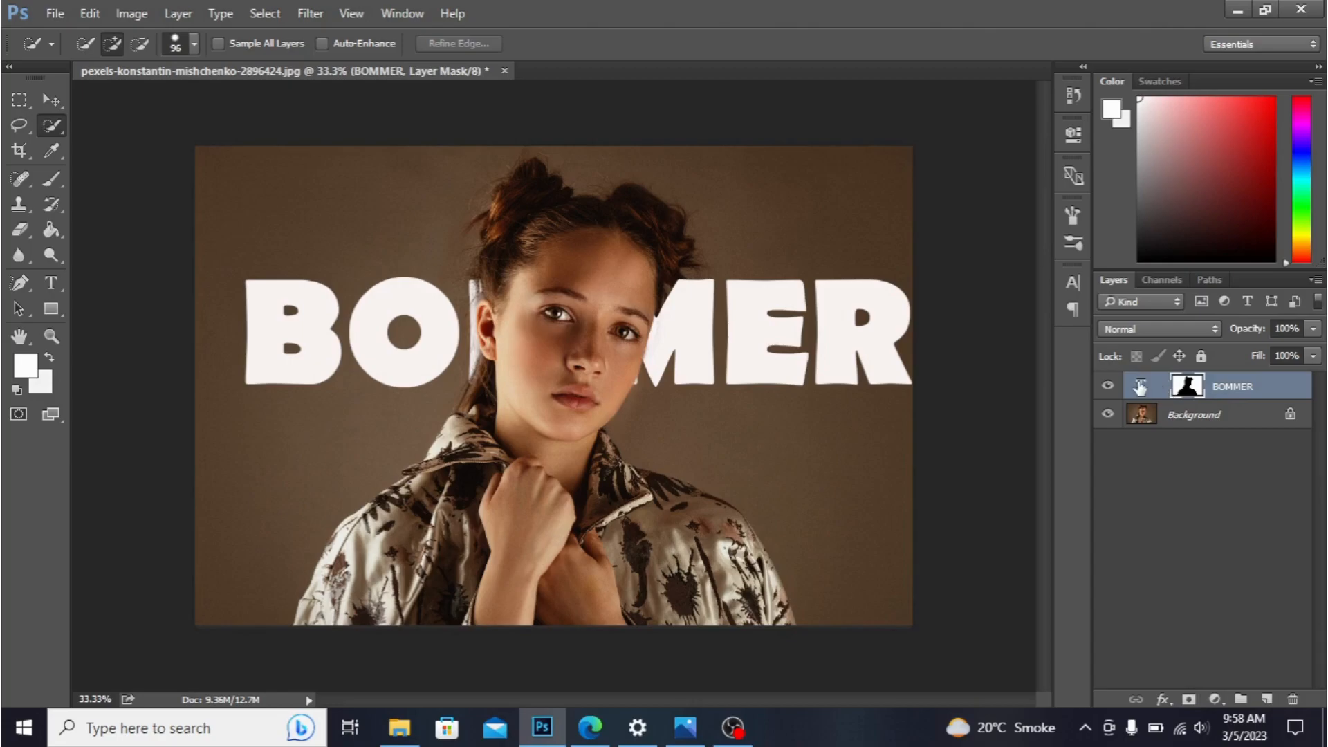
pyautogui.click(1141, 386)
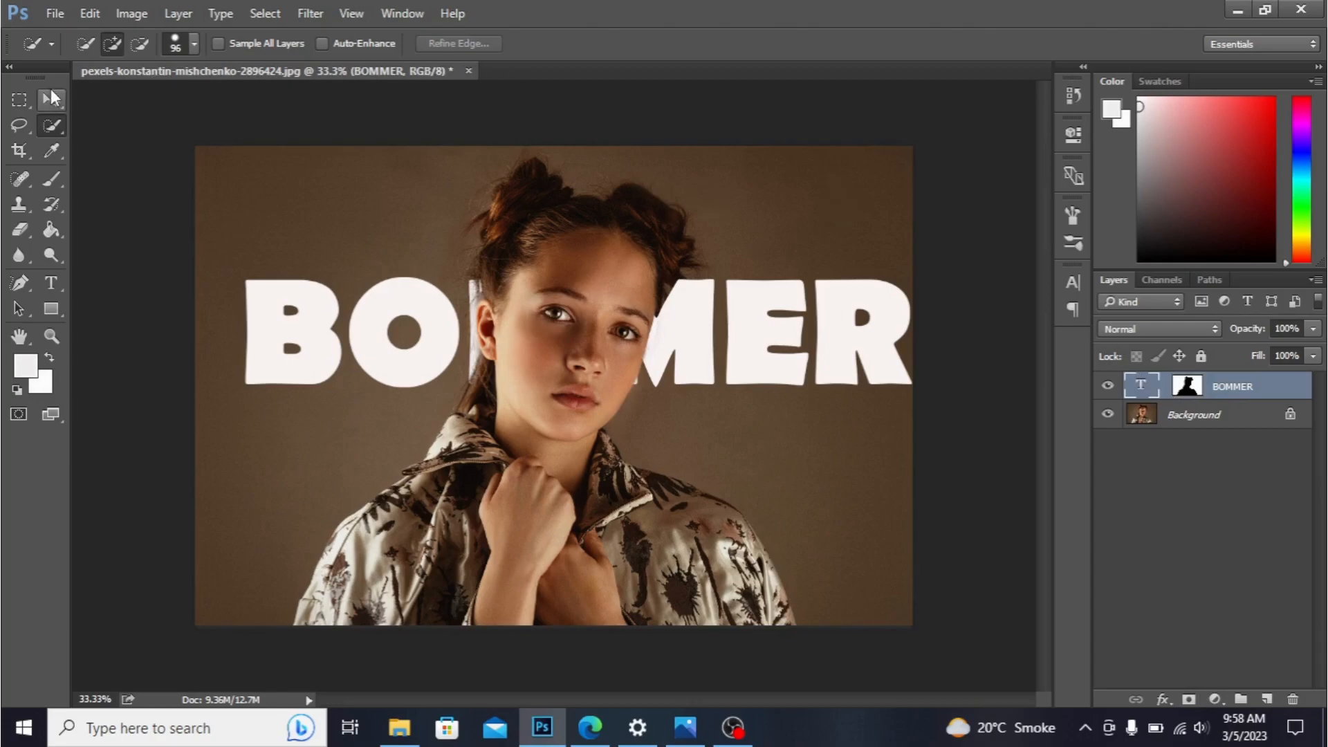
pyautogui.click(52, 100)
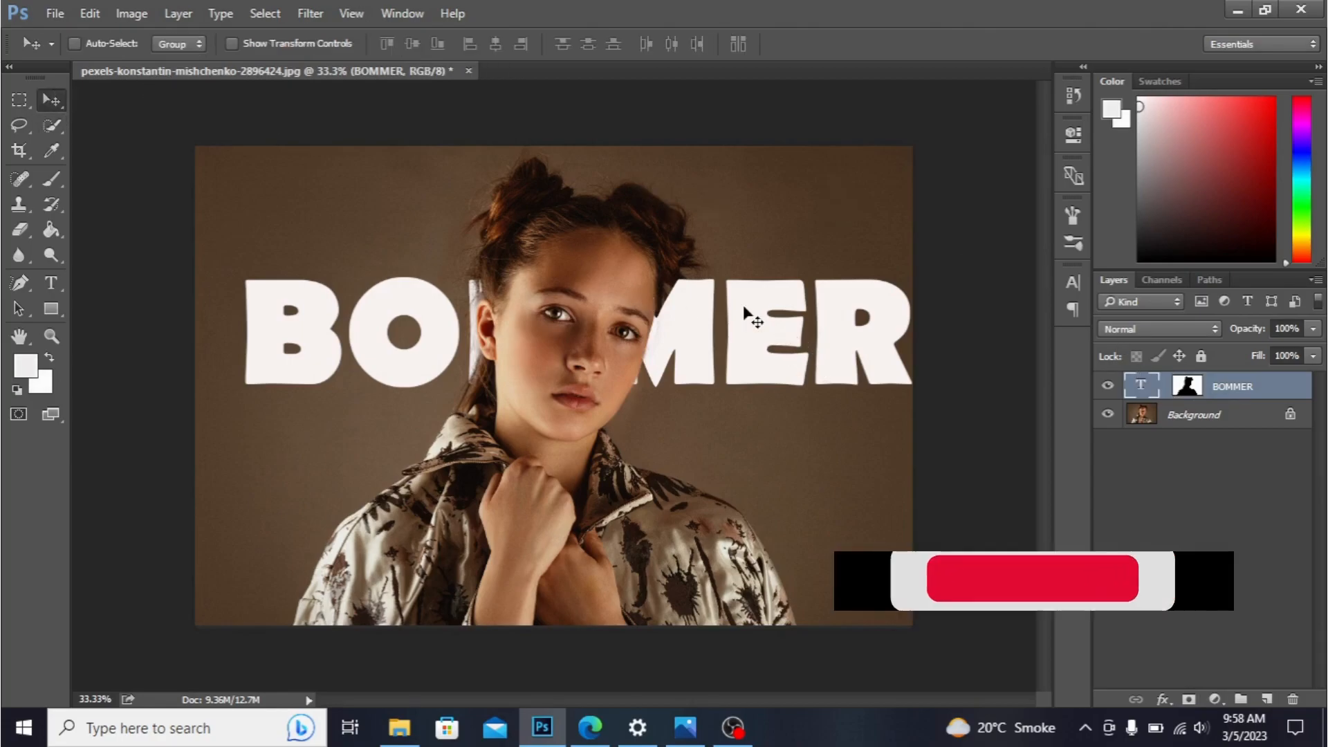